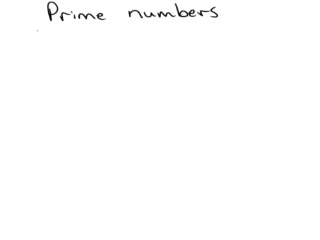
Write 1, 2: 1,2 and 3: 1,3 under the heading, cross out 1, and start 4:.
{"action": "type", "text": "1"}
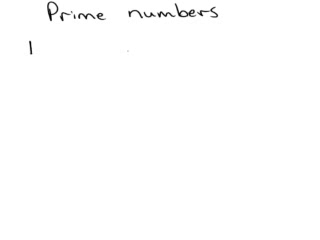
{"action": "type", "text": "2"}
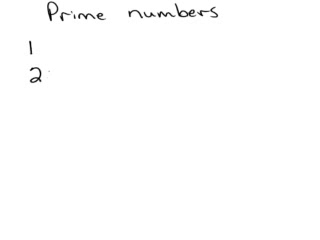
{"action": "type", "text": ":1"}
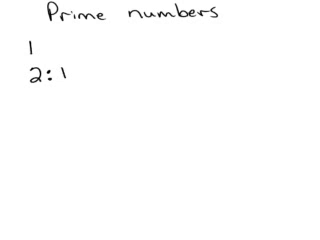
{"action": "type", "text": ", 2"}
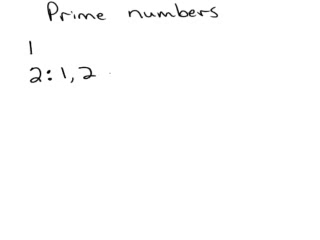
{"action": "type", "text": "3:"}
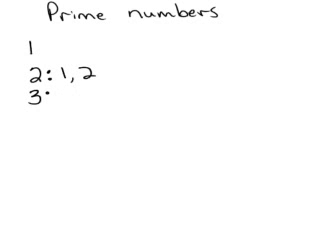
{"action": "left_click", "coordinate": [28, 62]}
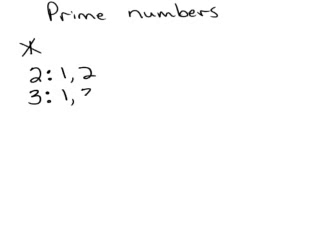
{"action": "type", "text": "3"}
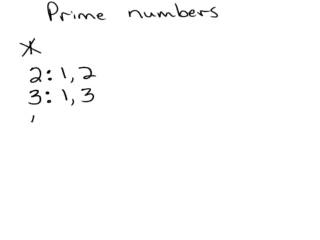
{"action": "type", "text": "4:"}
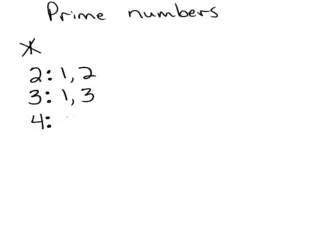
Finish 4: 1,2,4 and write 5: 1,5, crossing out 4 as not prime.
{"action": "type", "text": "1,2"}
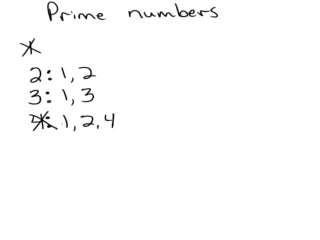
{"action": "type", "text": "5:"}
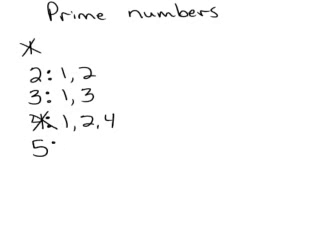
{"action": "type", "text": "1,"}
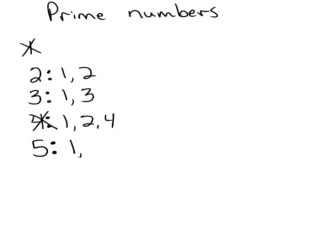
{"action": "type", "text": "5"}
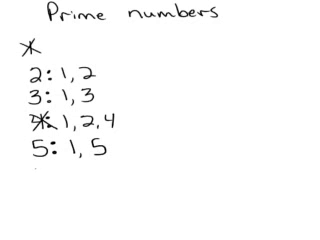
Write 6: 1,2,3,6, cross out 6, then write 7: 1, 7.
{"action": "type", "text": "6:1,2,3,"}
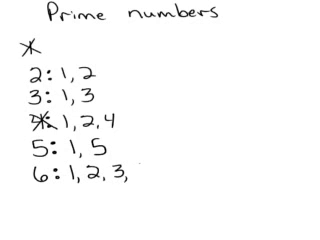
{"action": "type", "text": "6"}
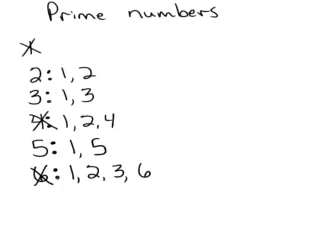
{"action": "type", "text": "7:"}
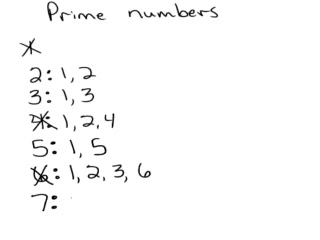
{"action": "type", "text": "1, 7"}
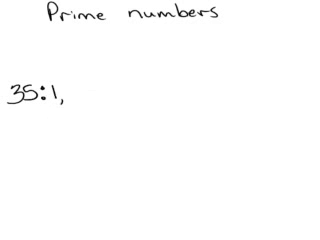
Start the line 35: 1, with 35 written at the right end, leaving a gap between.
{"action": "type", "text": "35"}
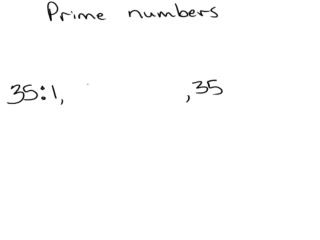
Fill 5 and 7 into the gap, circle both, and write 5, 7 on the line below.
{"action": "type", "text": "5,"}
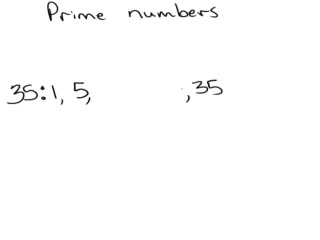
{"action": "type", "text": "7"}
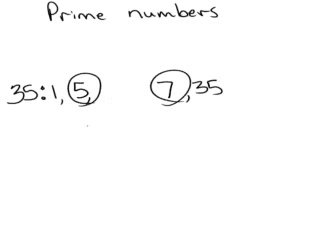
{"action": "type", "text": "5, 7"}
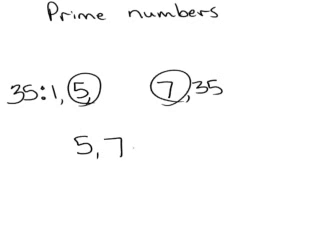